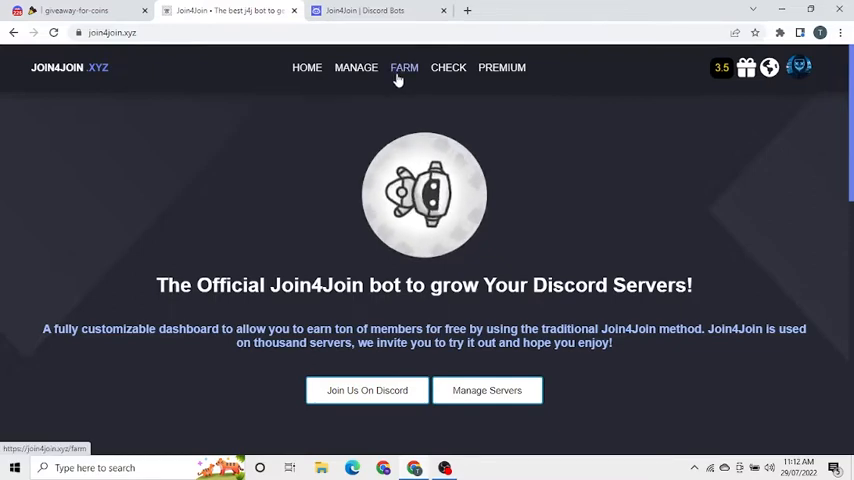
# - Join a listed server from the Farm page, earning +0.75 coins (balance 3.5 to 4.25)
pyautogui.click(404, 68)
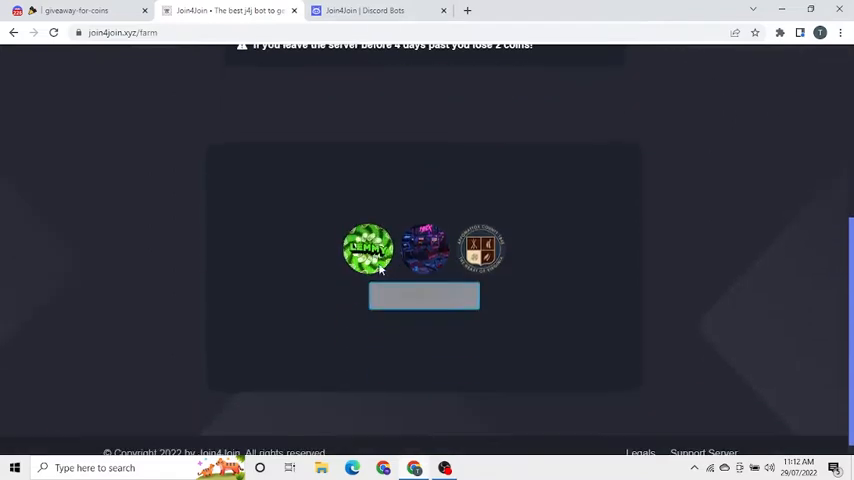
pyautogui.click(368, 248)
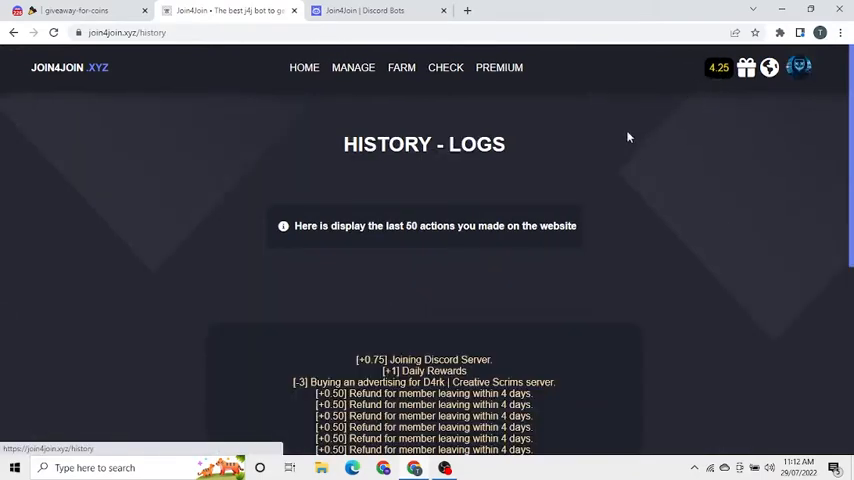
pyautogui.moveTo(492, 328)
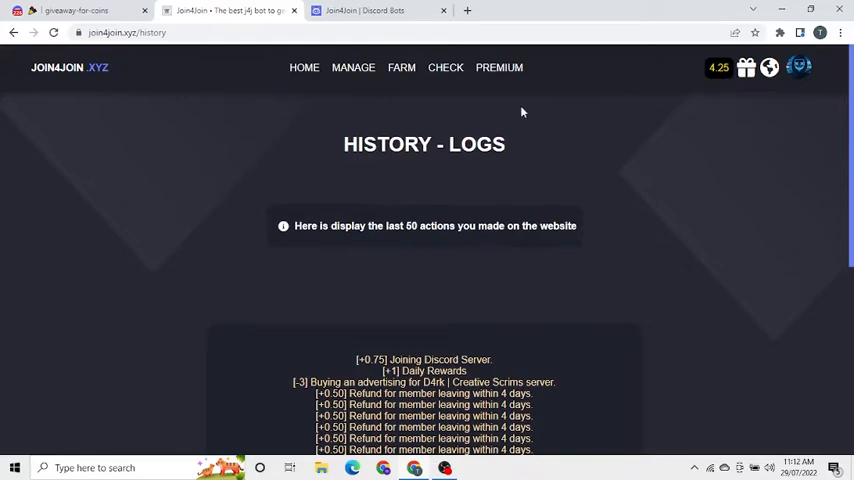
# - Review the Check page, which lists no servers to leave, then go to Manage for member ads
pyautogui.click(444, 68)
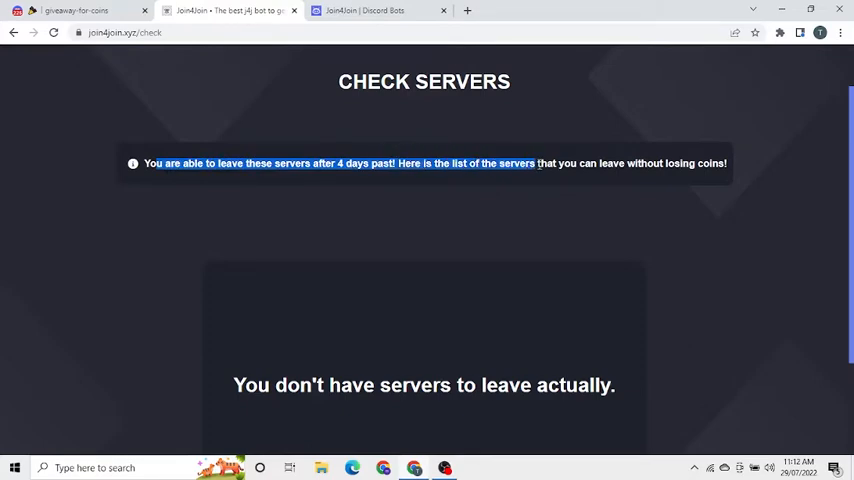
pyautogui.scroll(-3)
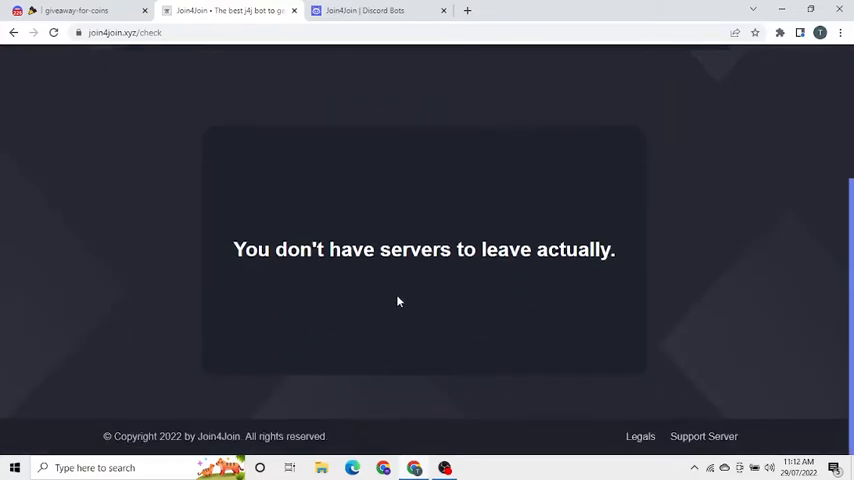
pyautogui.click(360, 68)
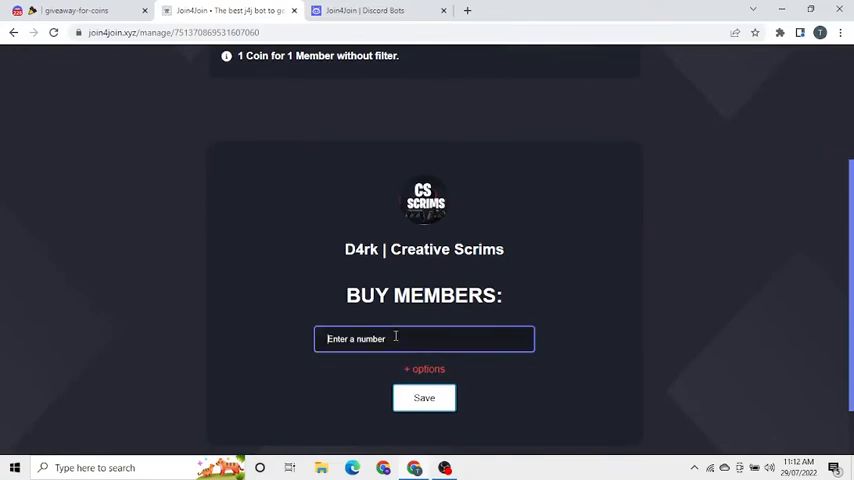
# - Enter the number of members to buy for D4rk | Creative Scrims
pyautogui.click(424, 396)
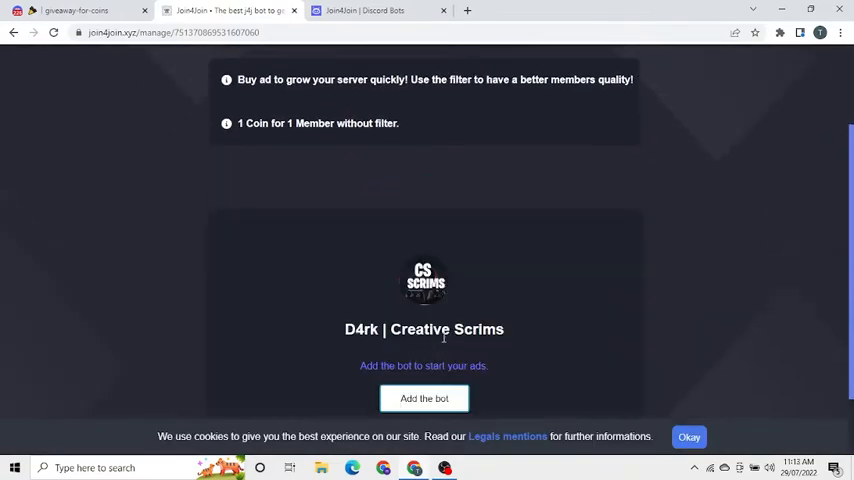
# - Authorize the Join4Join bot for D4rk | Creative Scrims and pass the 'I am human' captcha
pyautogui.click(424, 398)
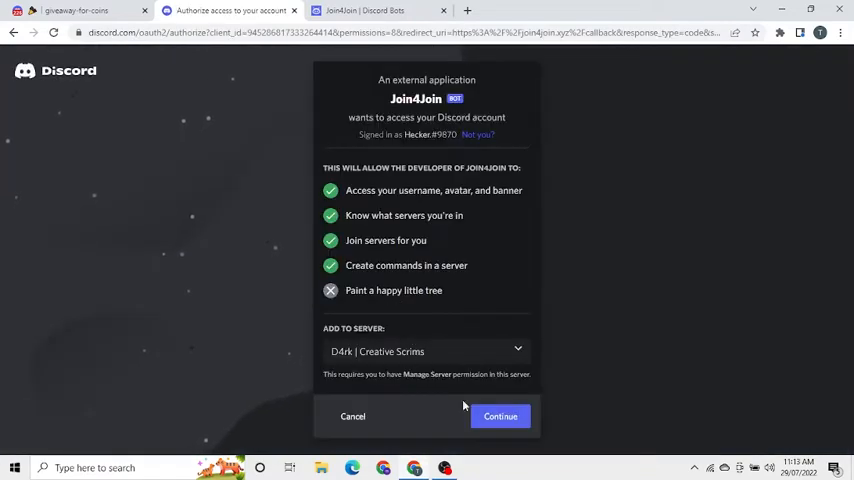
pyautogui.click(500, 416)
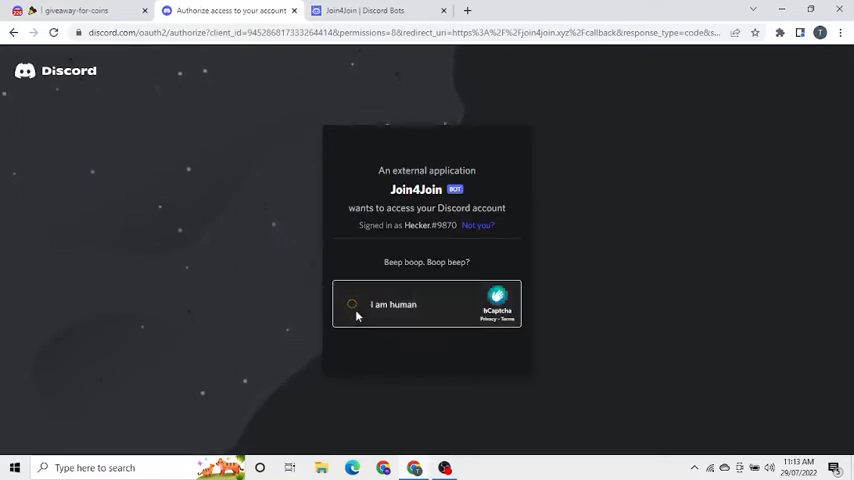
pyautogui.click(352, 304)
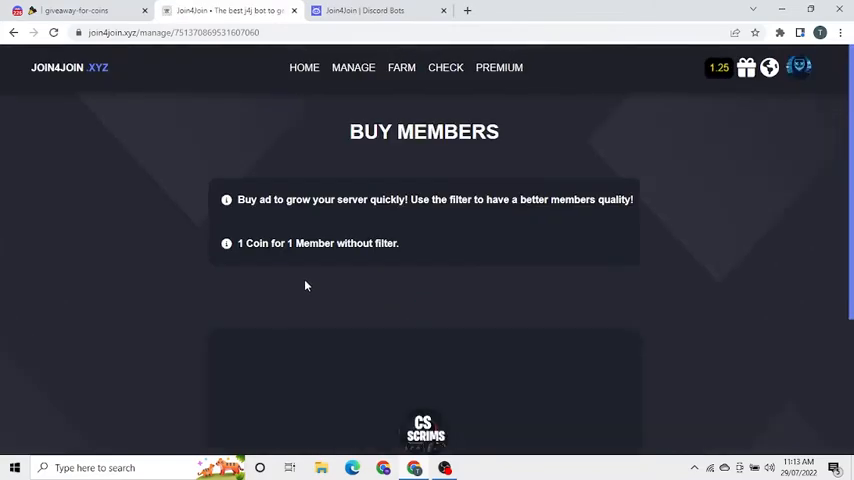
# - View the running ad for D4rk | Creative Scrims showing 0 of 3 members
pyautogui.scroll(-3)
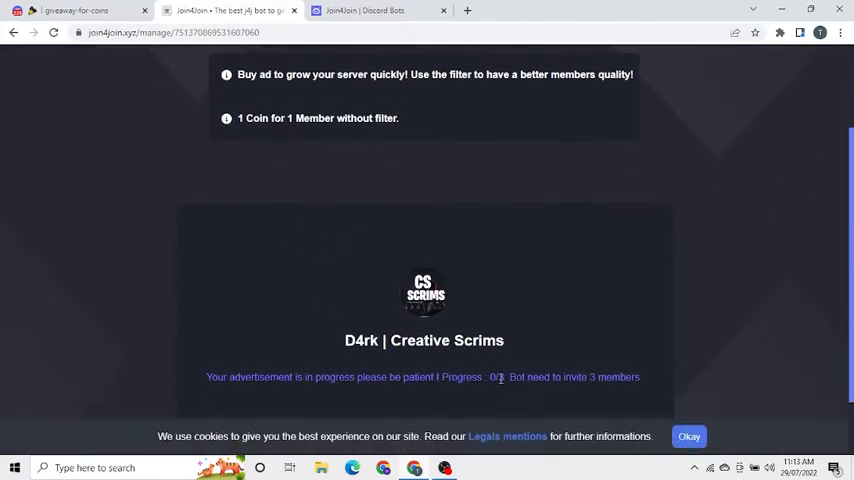
pyautogui.scroll(3)
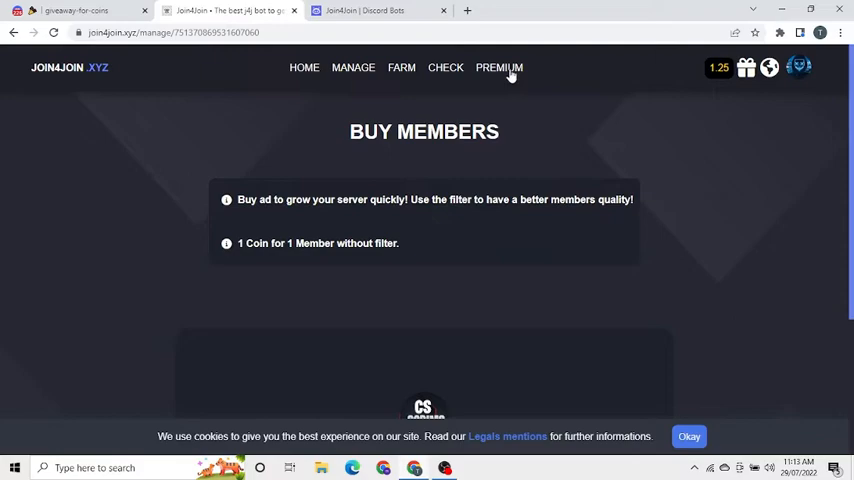
# - Enter '000' as the coin amount on the Premium purchase page
pyautogui.click(500, 68)
pyautogui.write('1')
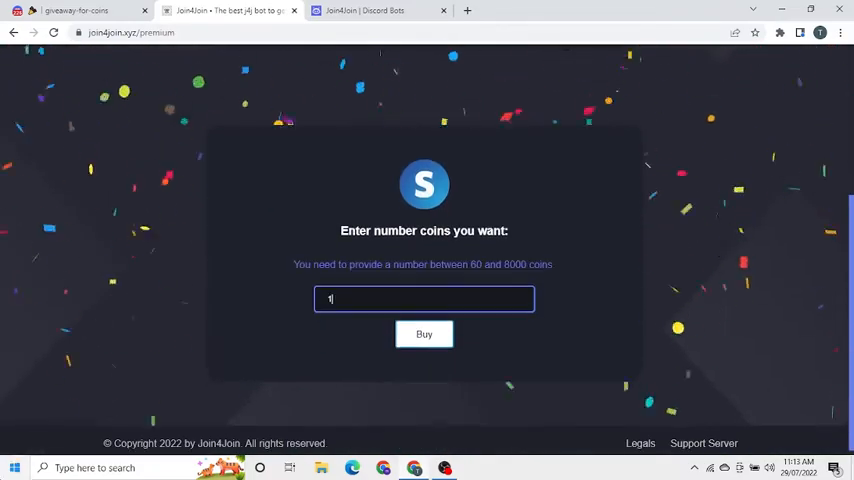
pyautogui.write('000')
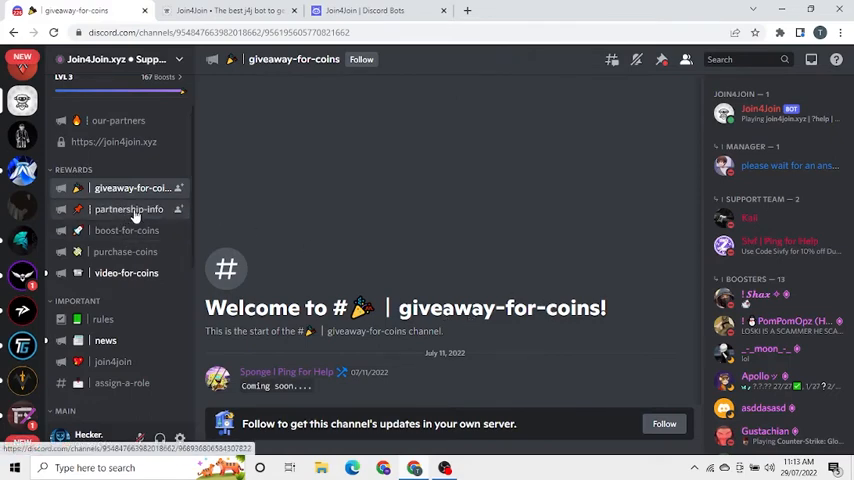
# - View #partnership-info in the support server's REWARDS channels
pyautogui.click(128, 208)
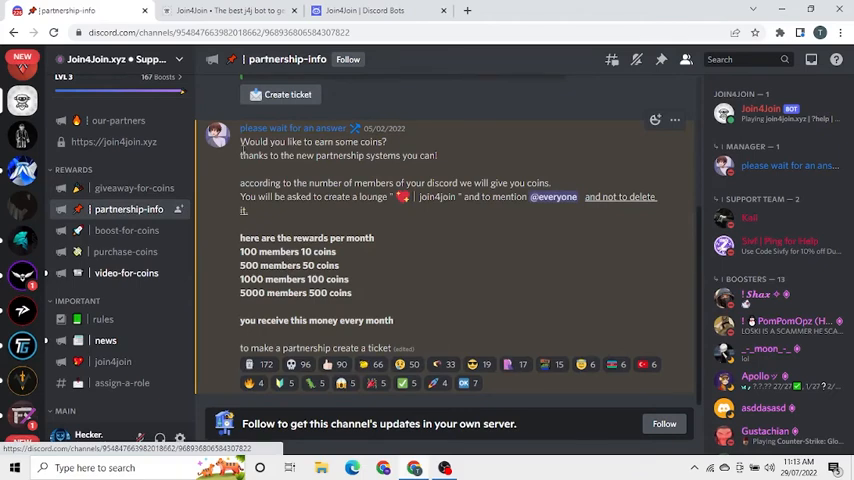